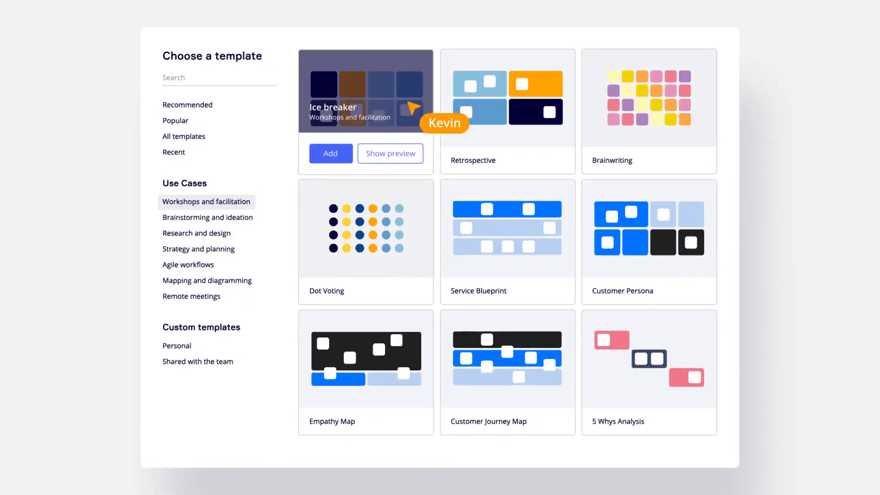
- Add the Ice breaker workshop template and lock its Outline frame in place
left_click(330, 153)
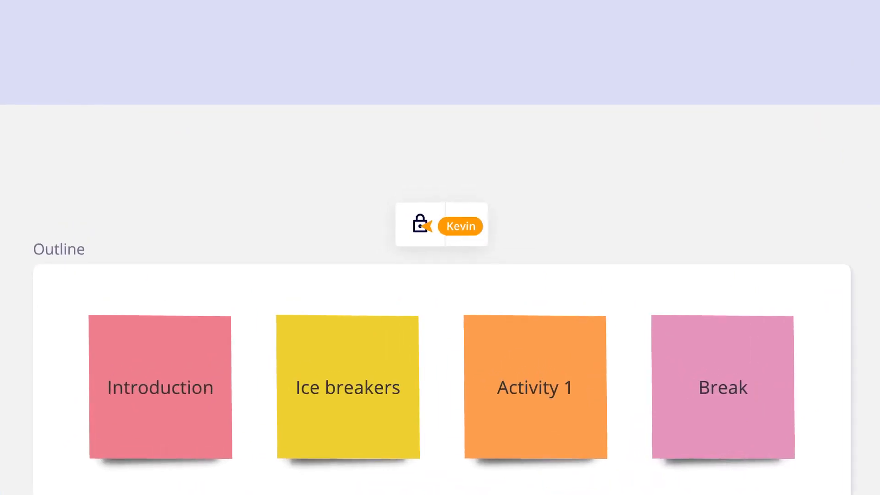
left_click(420, 225)
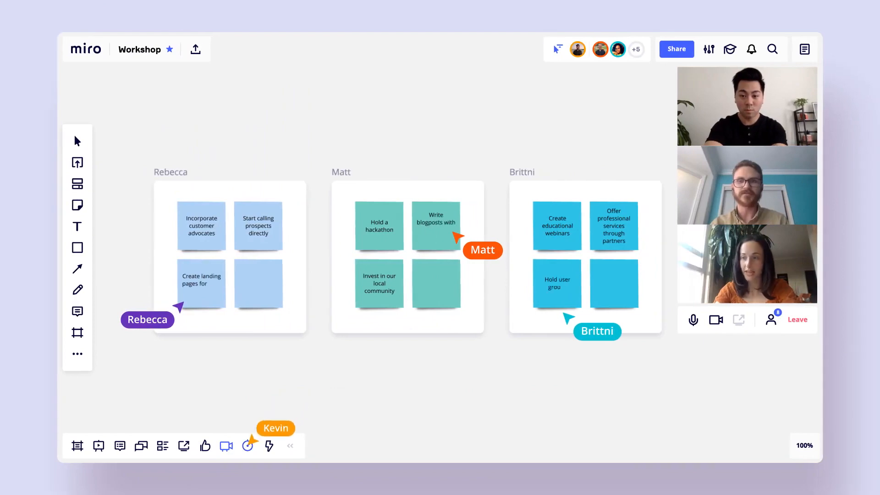
- Run a group vote on the top initiatives, then end the session for everyone
left_click(247, 446)
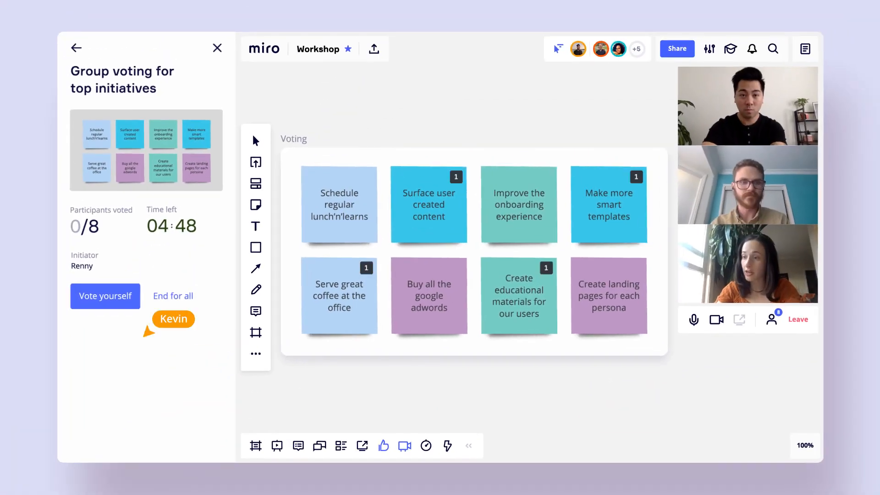
left_click(217, 48)
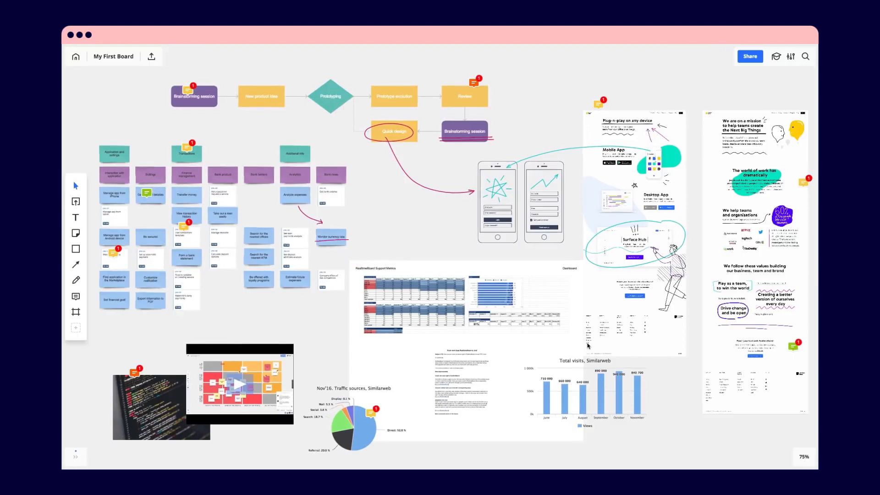
mouse_move(802, 450)
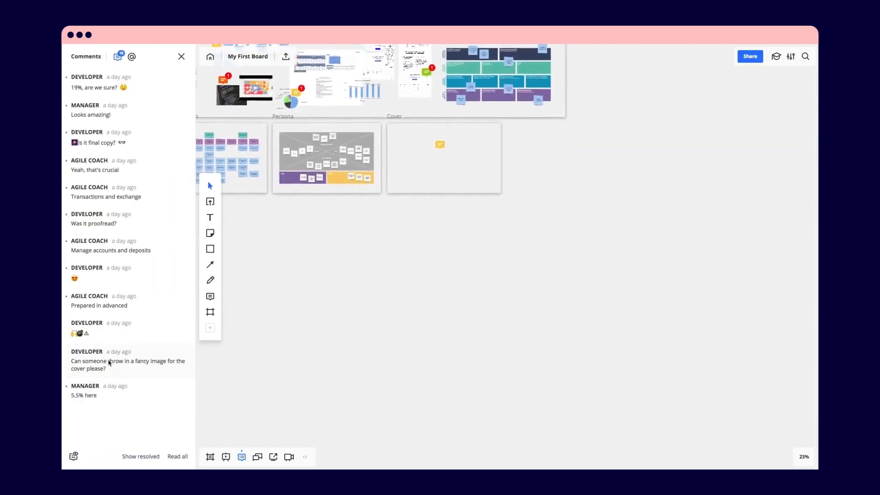
- Jump to the fancy cover image request comment, then view another comment thread
left_click(128, 364)
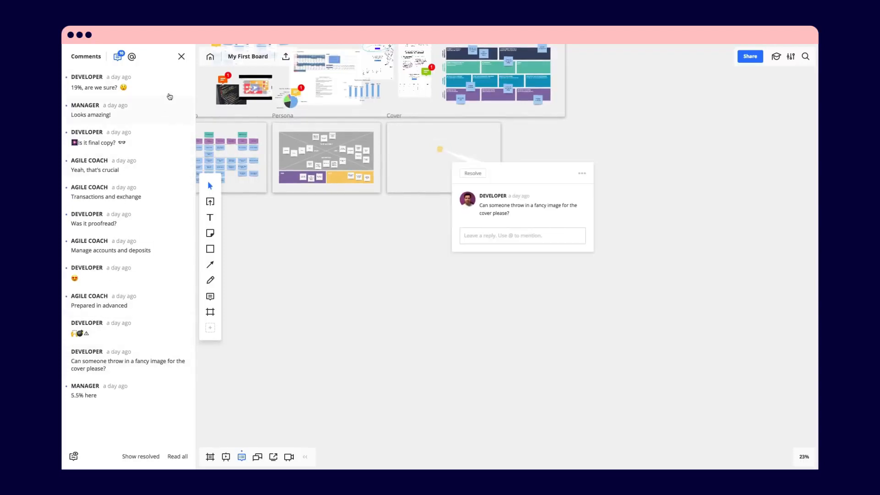
left_click(182, 56)
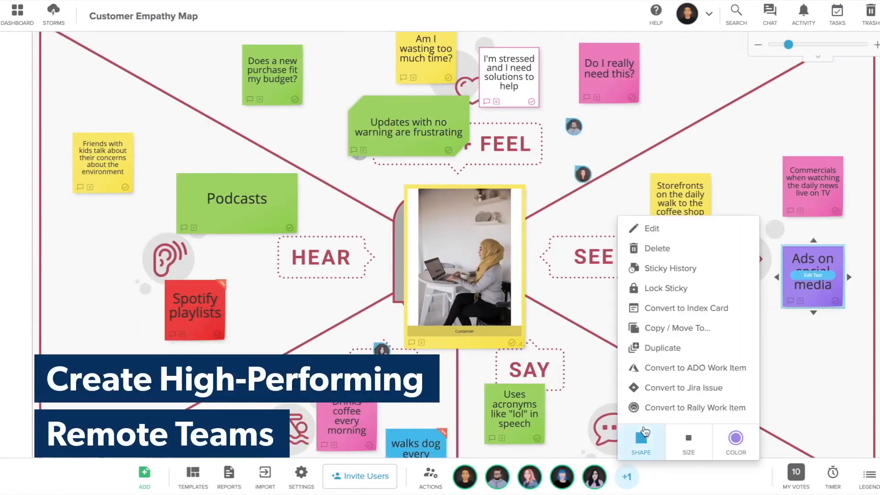
- Change the shape and size of the 'Ads on social media' sticky note
left_click(640, 437)
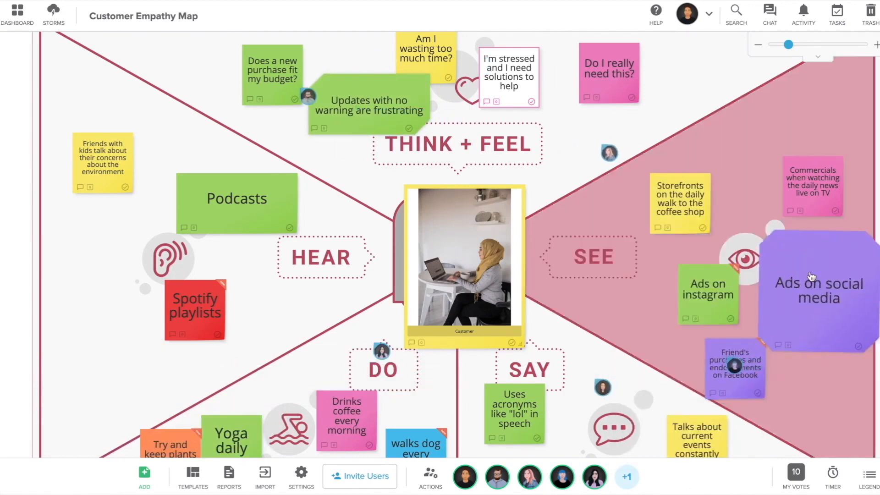
scroll("down", 3)
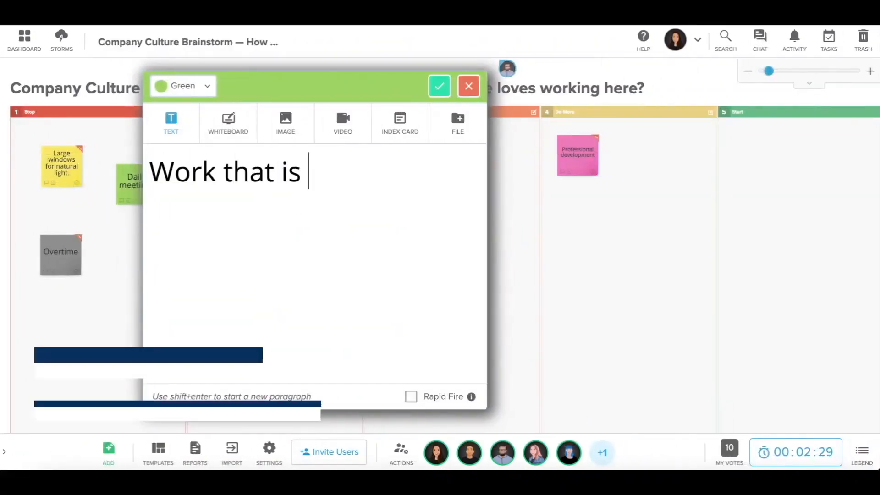
- Post the green idea and draft a Stop note reading 'Working in the offi'
left_click(439, 86)
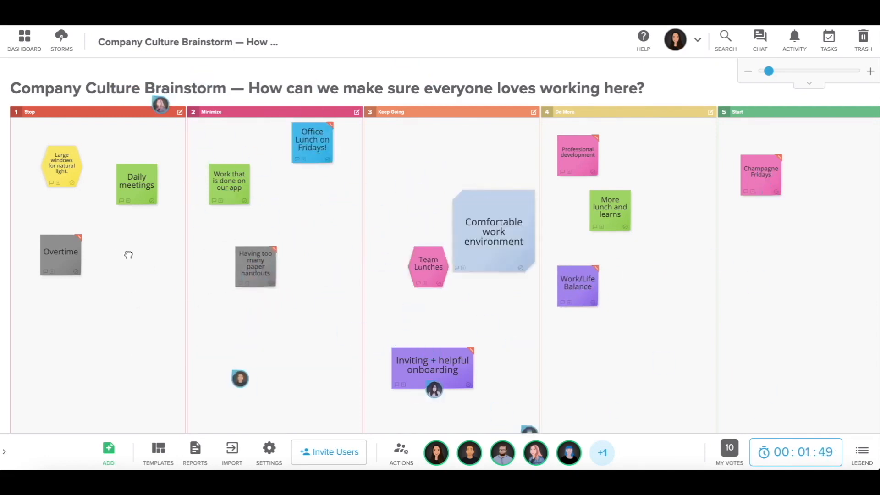
type("Working in the office. I love remote work!")
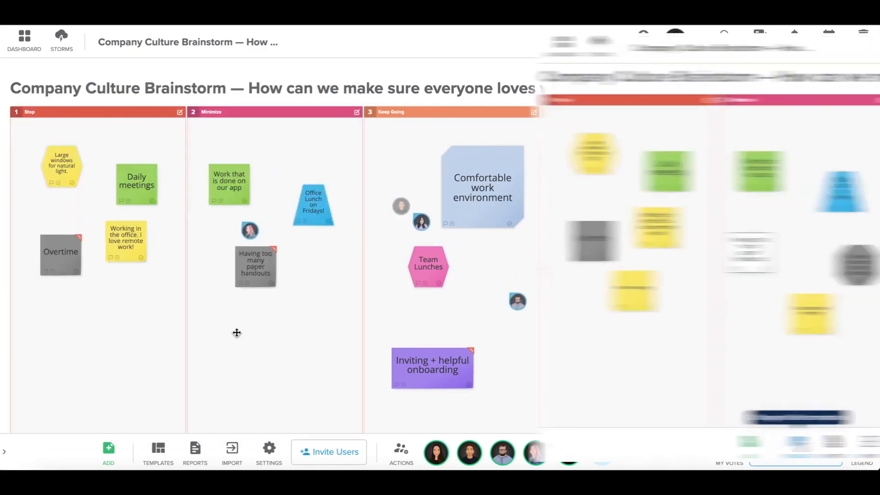
left_click(157, 452)
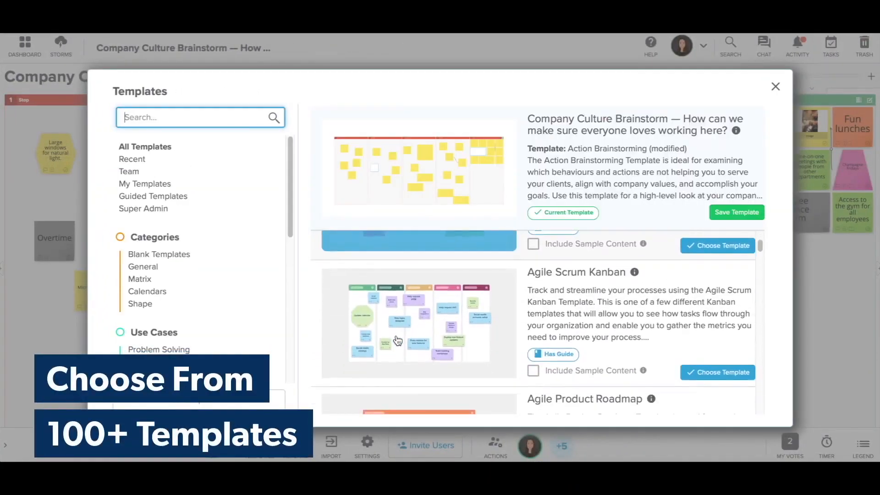
- Browse the PI Planning use-case templates and the Engineering team templates
scroll("down", 3)
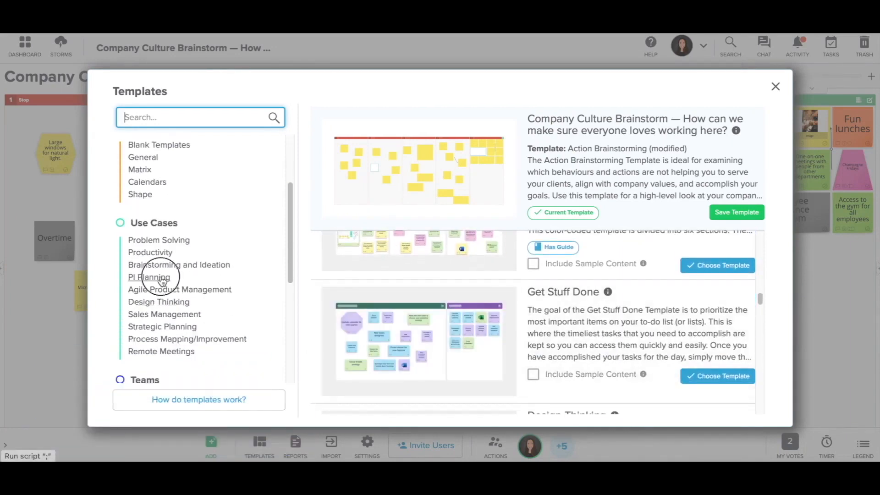
left_click(150, 277)
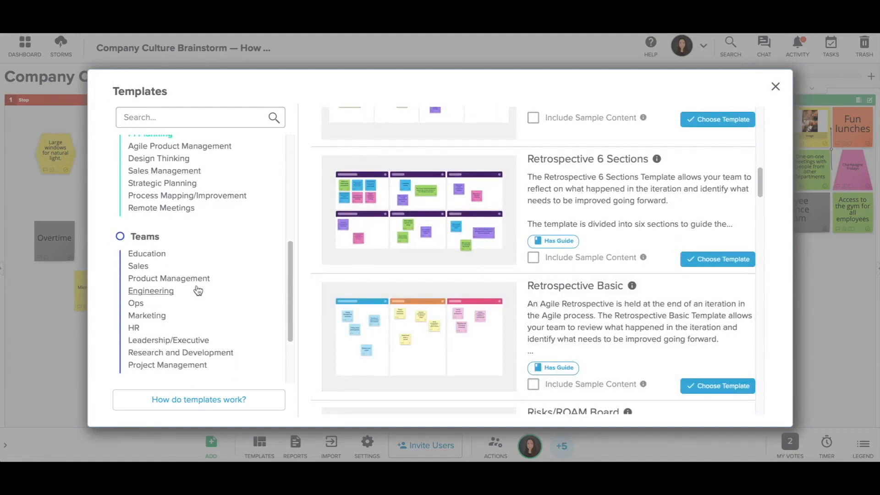
left_click(168, 278)
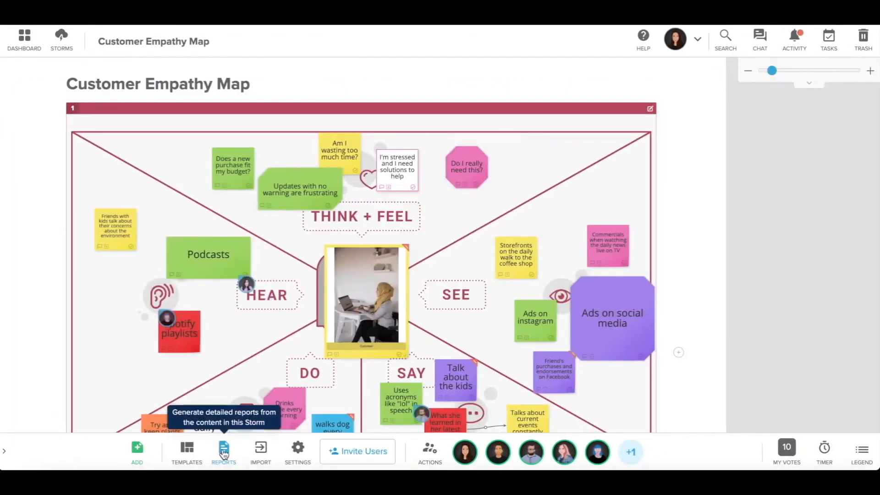
- Run a Microsoft Word report of the Customer Empathy Map and scroll through its pages
left_click(224, 452)
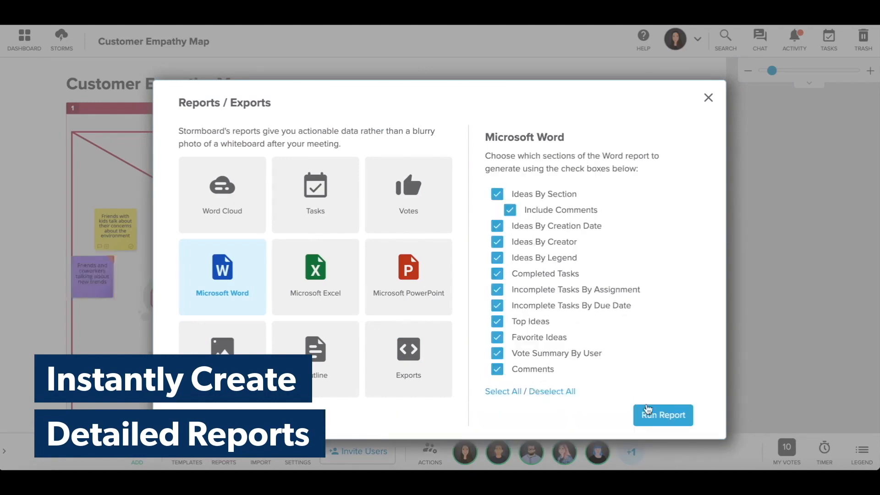
left_click(663, 415)
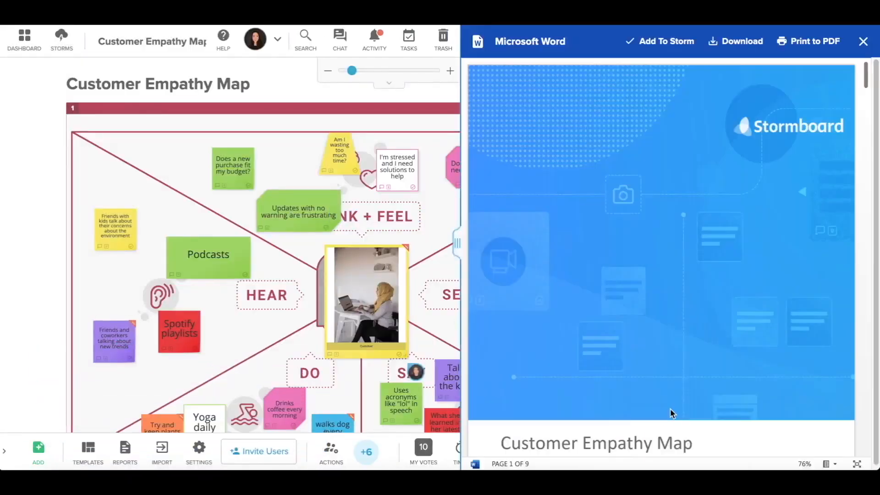
scroll("down", 3)
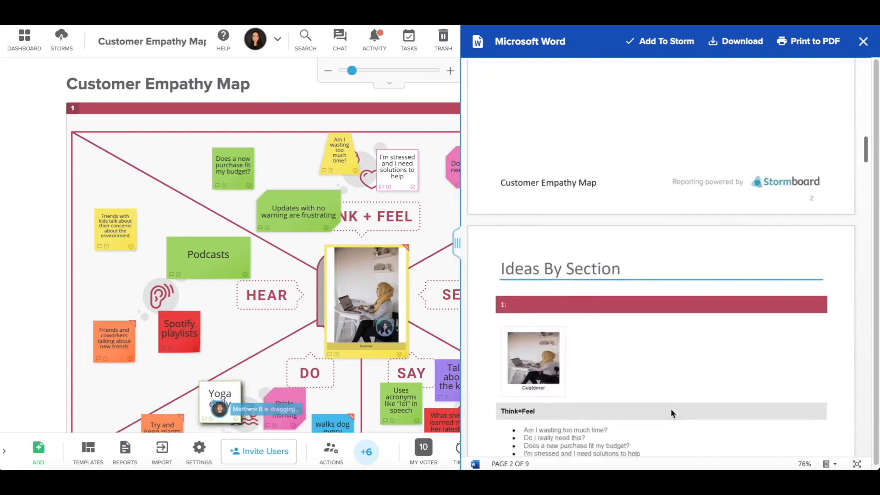
scroll("down", 3)
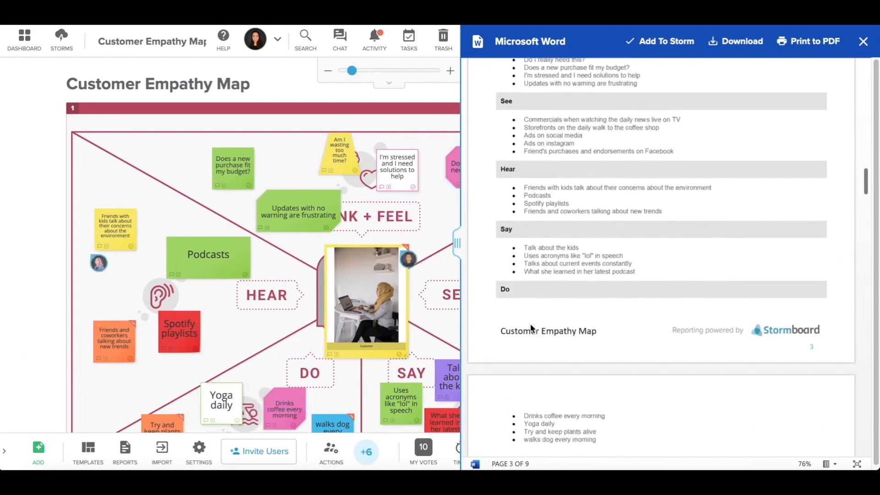
scroll("down", 3)
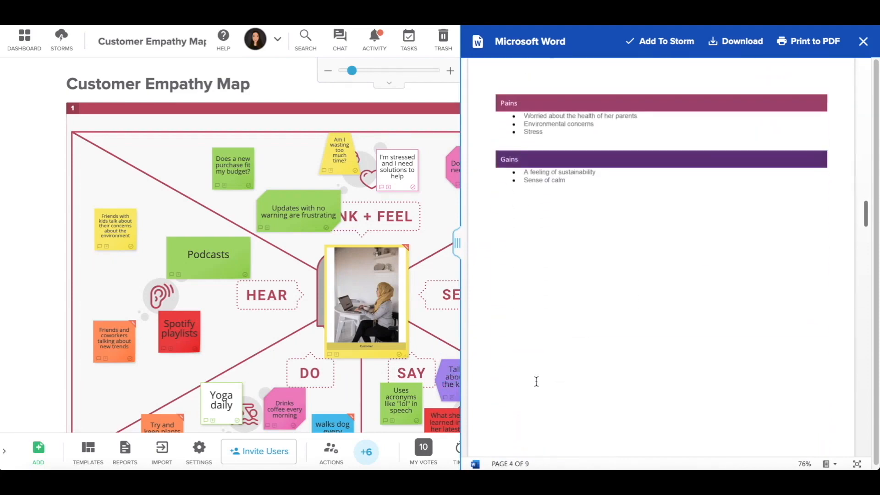
scroll("down", 3)
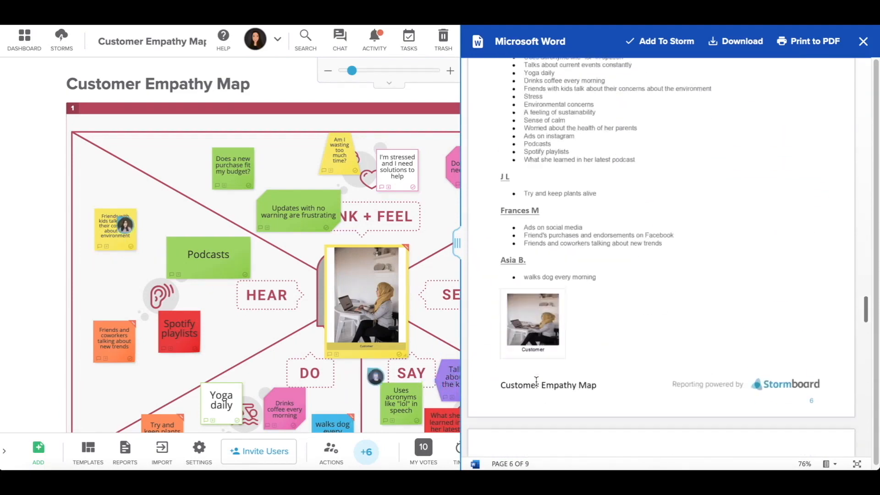
scroll("down", 3)
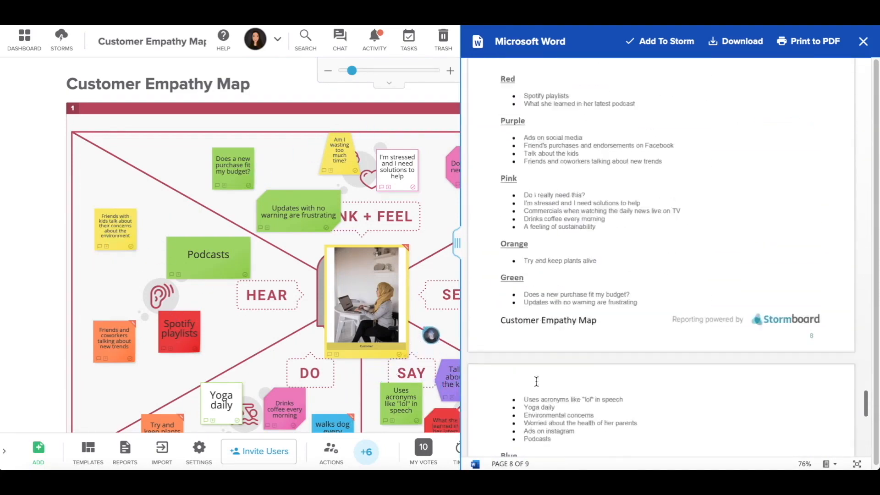
- Add a red idea reading 'Here's our report!' to the empathy map
left_click(659, 40)
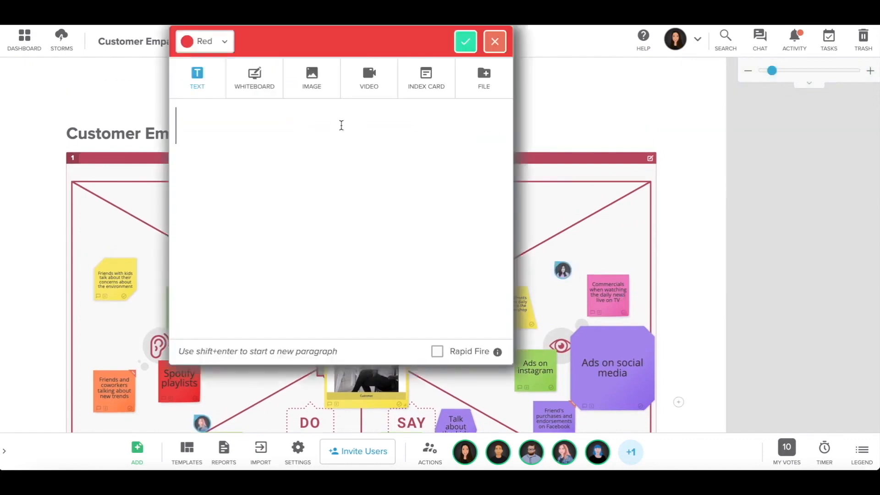
type("Here's our report!")
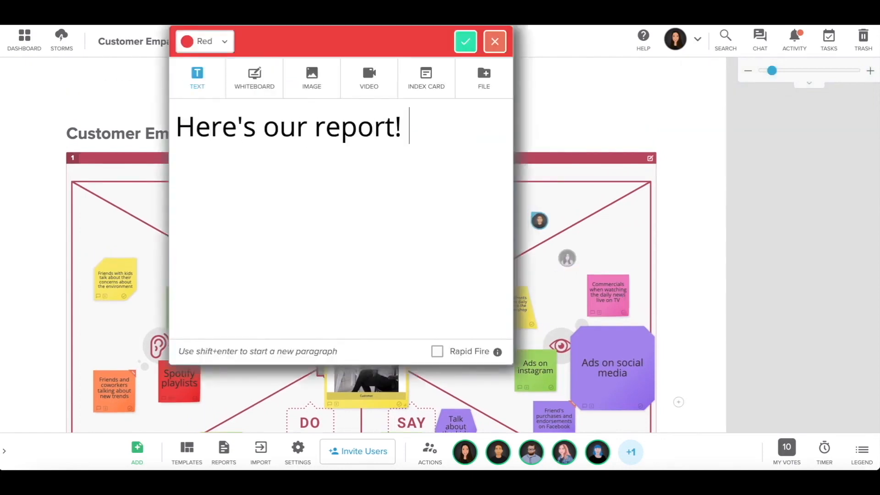
left_click(254, 78)
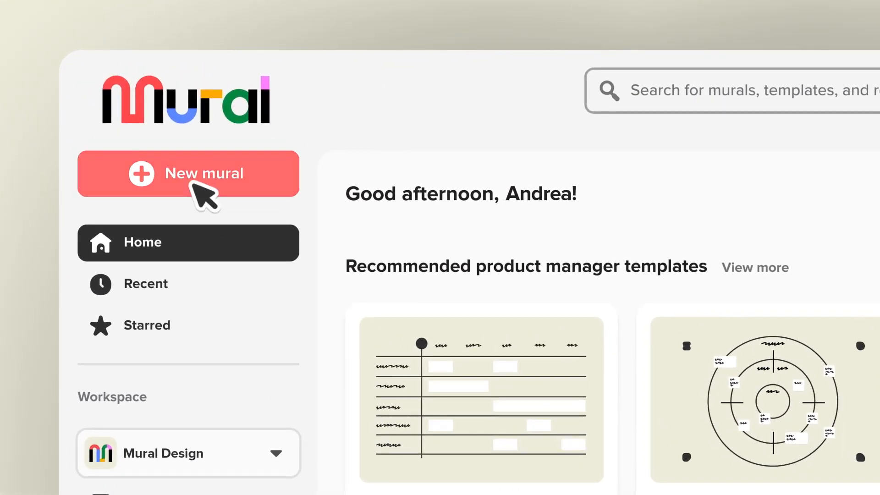
- Create a new mural from the Infinite blank canvas template
left_click(188, 173)
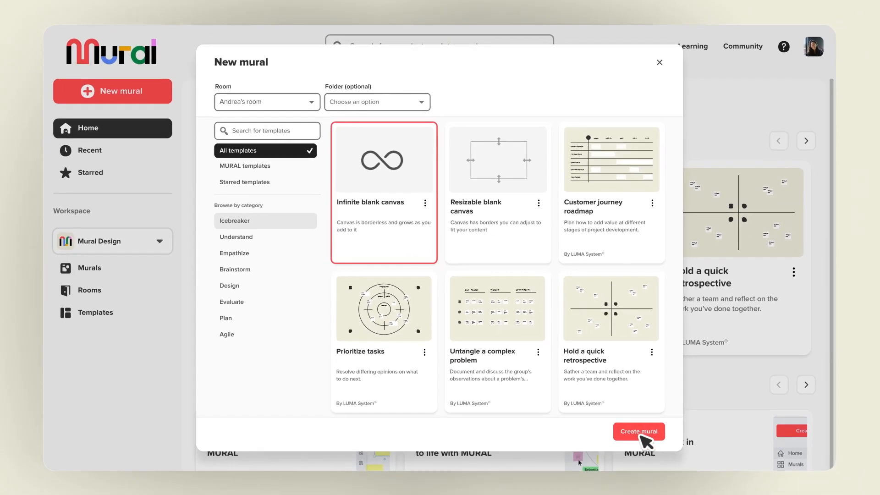
left_click(638, 431)
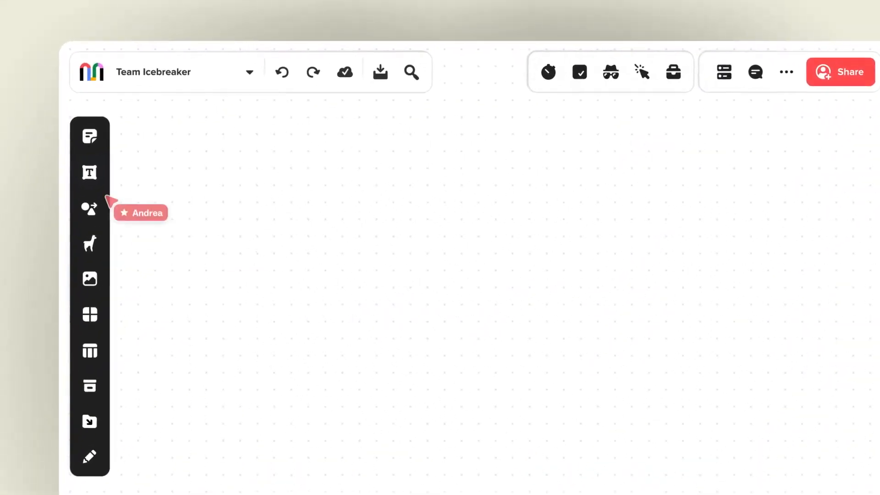
- Add sticky notes and an animated Giphy llama image to the Team Icebreaker board
left_click(90, 135)
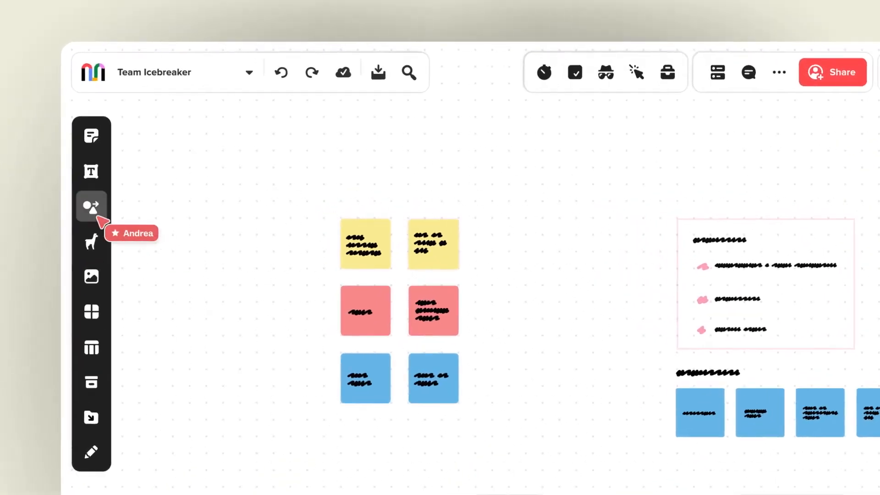
left_click(90, 207)
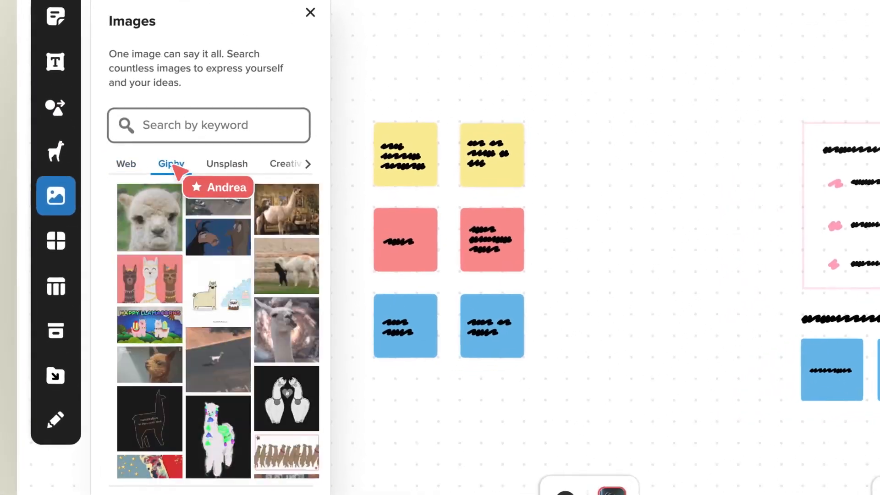
left_click(310, 12)
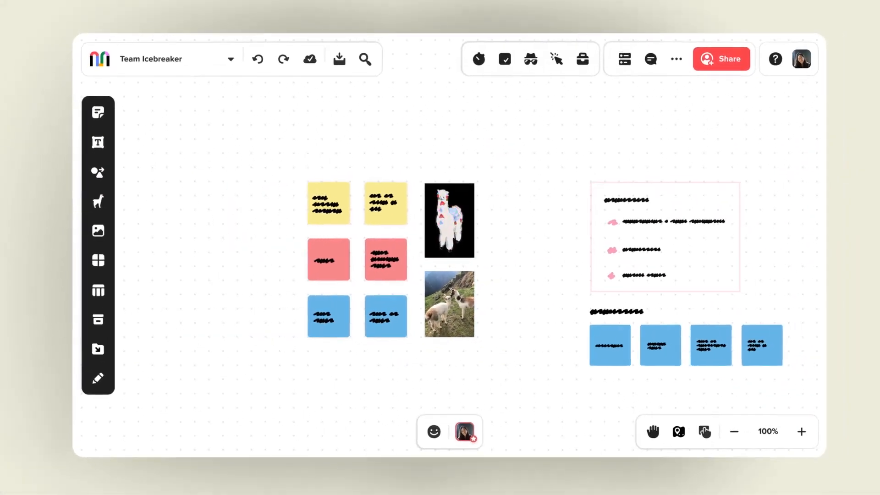
left_click(98, 379)
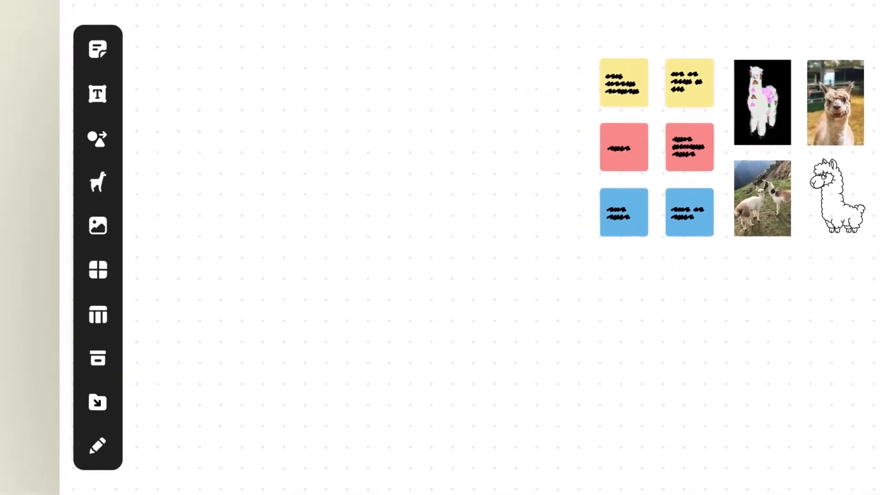
left_click(96, 270)
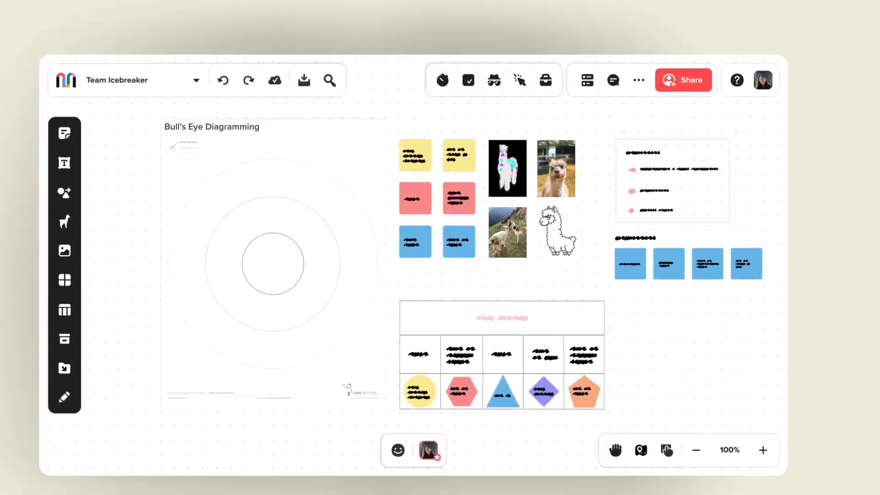
- Copy the mural's invitation link from the Share options
left_click(682, 79)
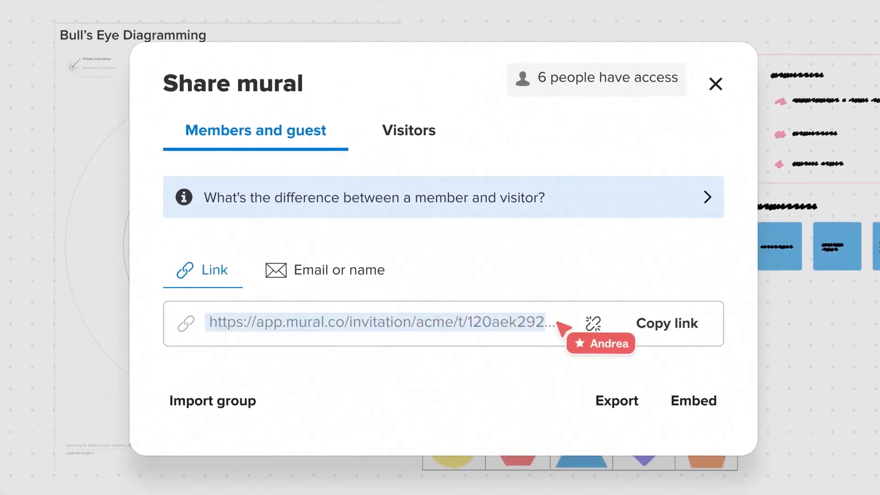
left_click(408, 130)
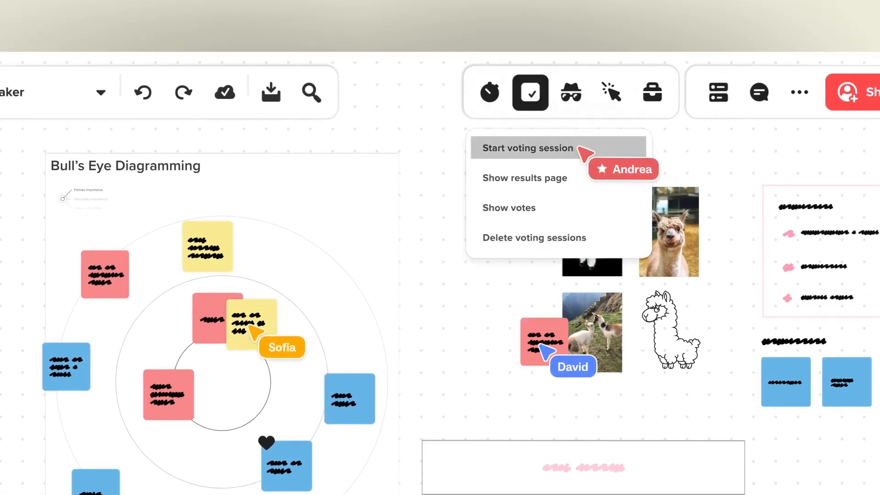
- Start voting with a 30-second timer in Private Mode, then end it and reveal content
left_click(488, 92)
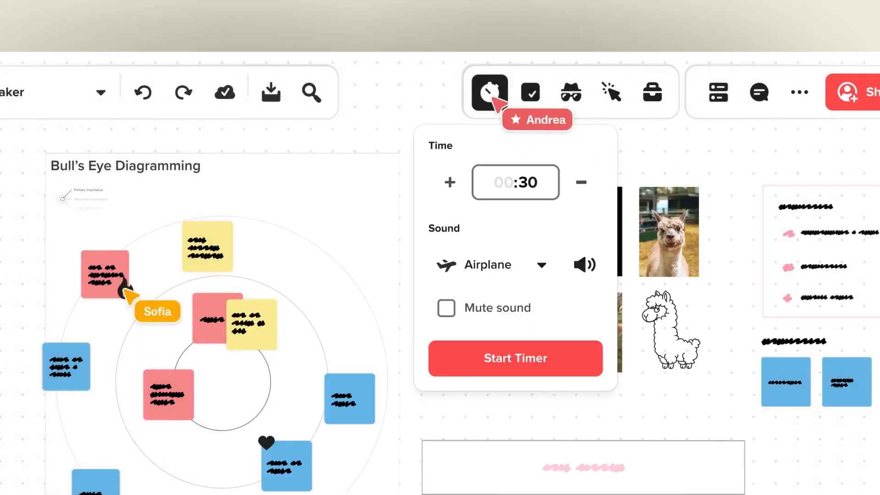
left_click(515, 358)
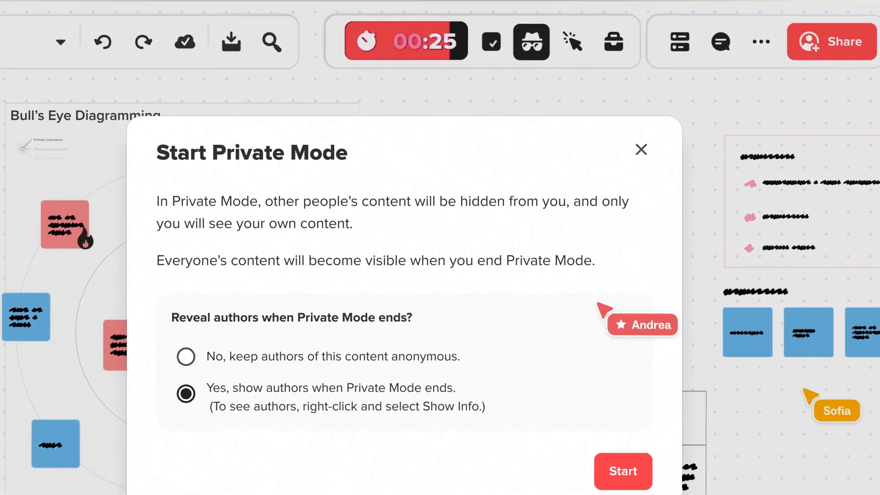
left_click(622, 471)
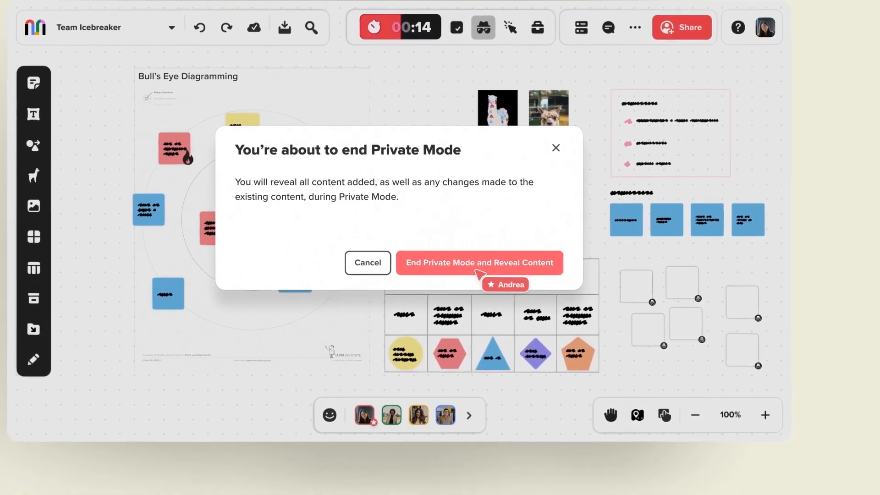
left_click(478, 263)
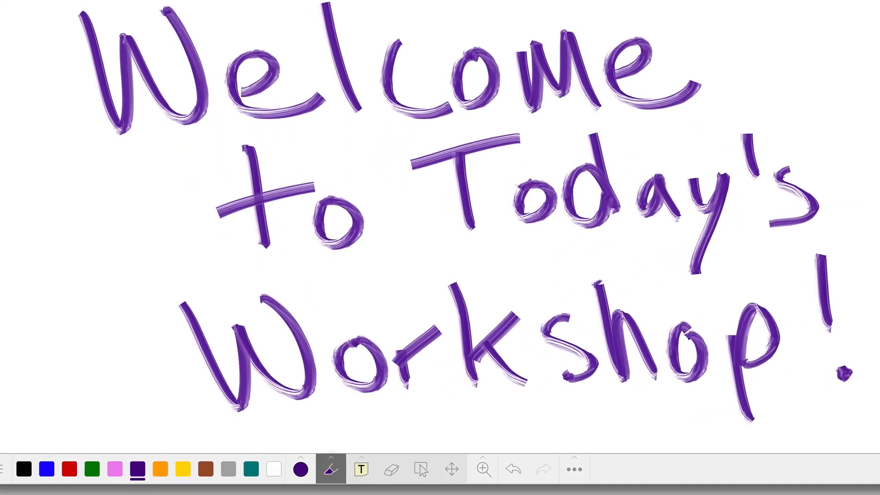
- Handwrite a word in green on the Limnu board with the pen
left_click(330, 467)
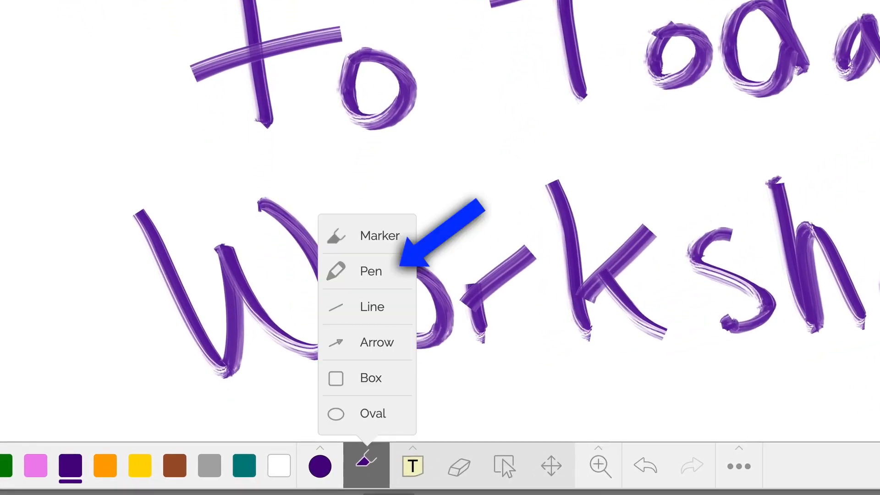
left_click(319, 464)
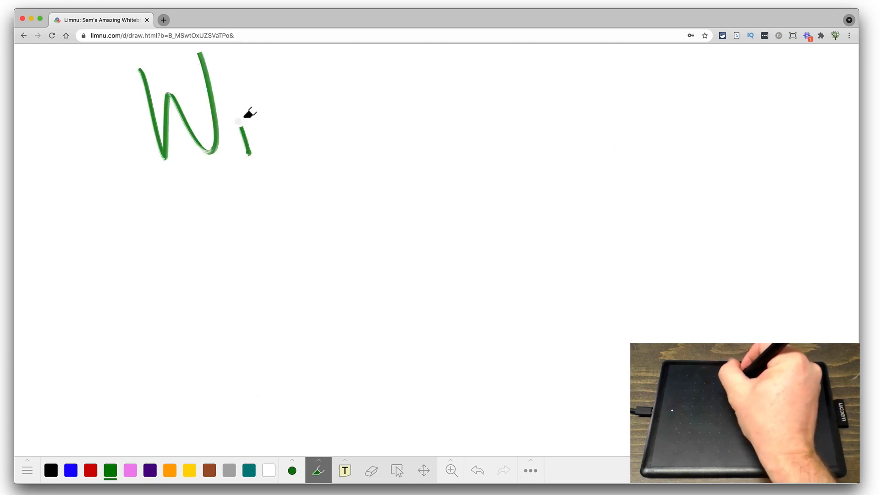
left_click_drag(235, 117, 309, 252)
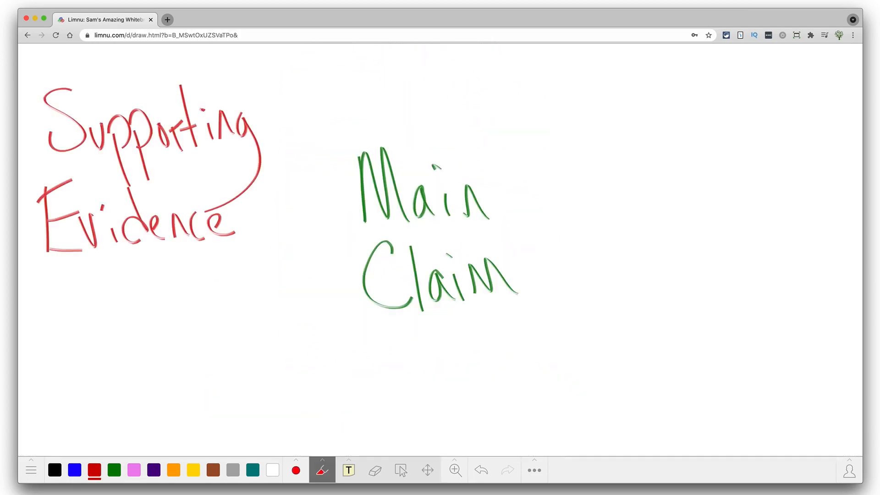
- Draw a shape on the board with a shape tool
left_click(322, 470)
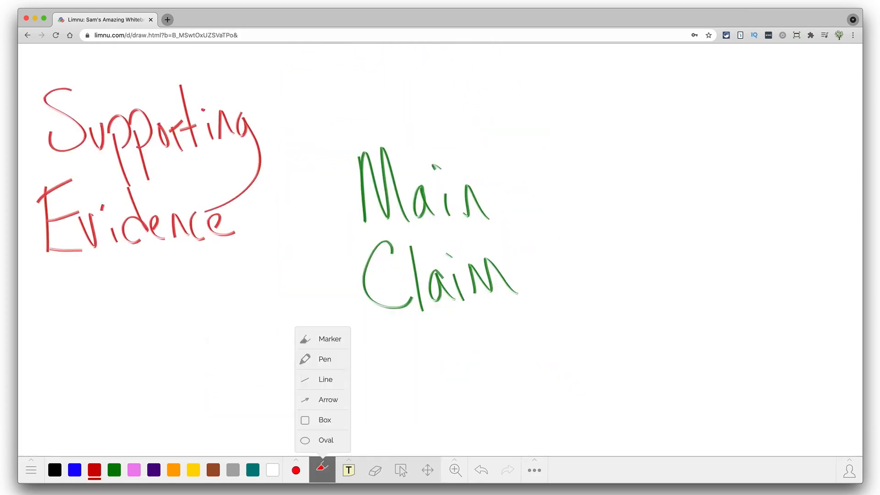
left_click_drag(410, 382, 325, 432)
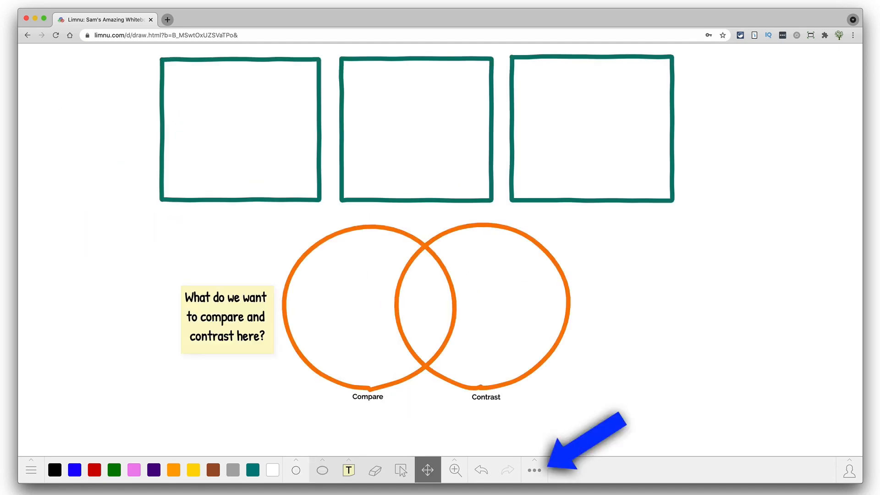
- Choose Add File from the ••• menu, then start a Loom recording of the board
left_click(533, 469)
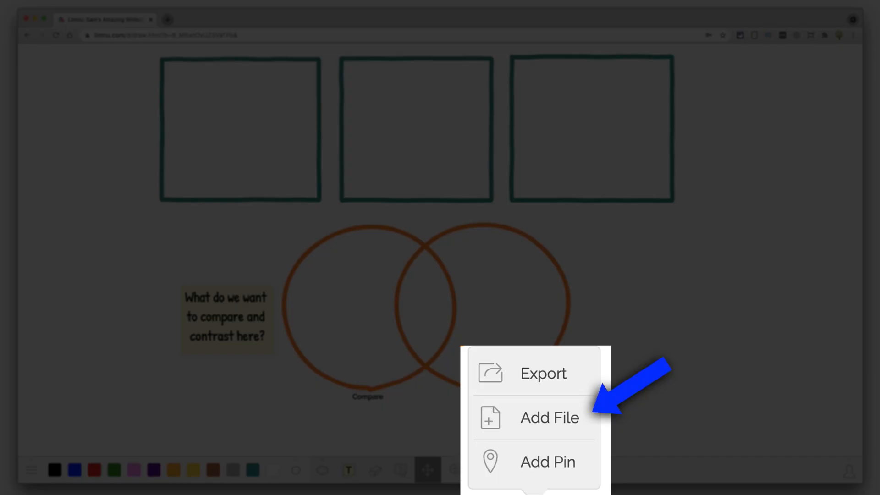
left_click(550, 417)
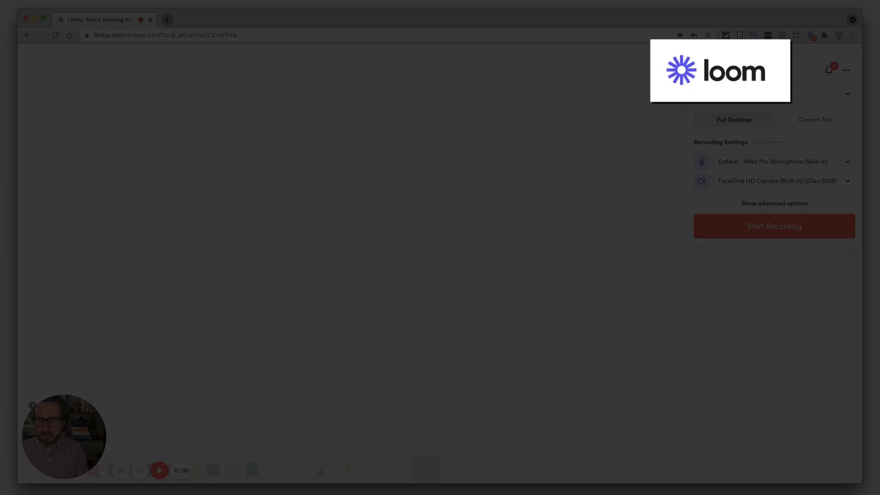
left_click(773, 226)
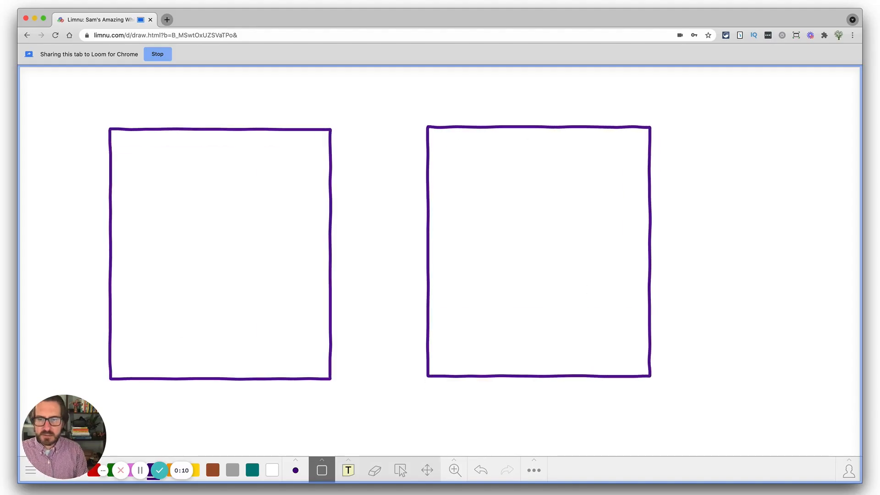